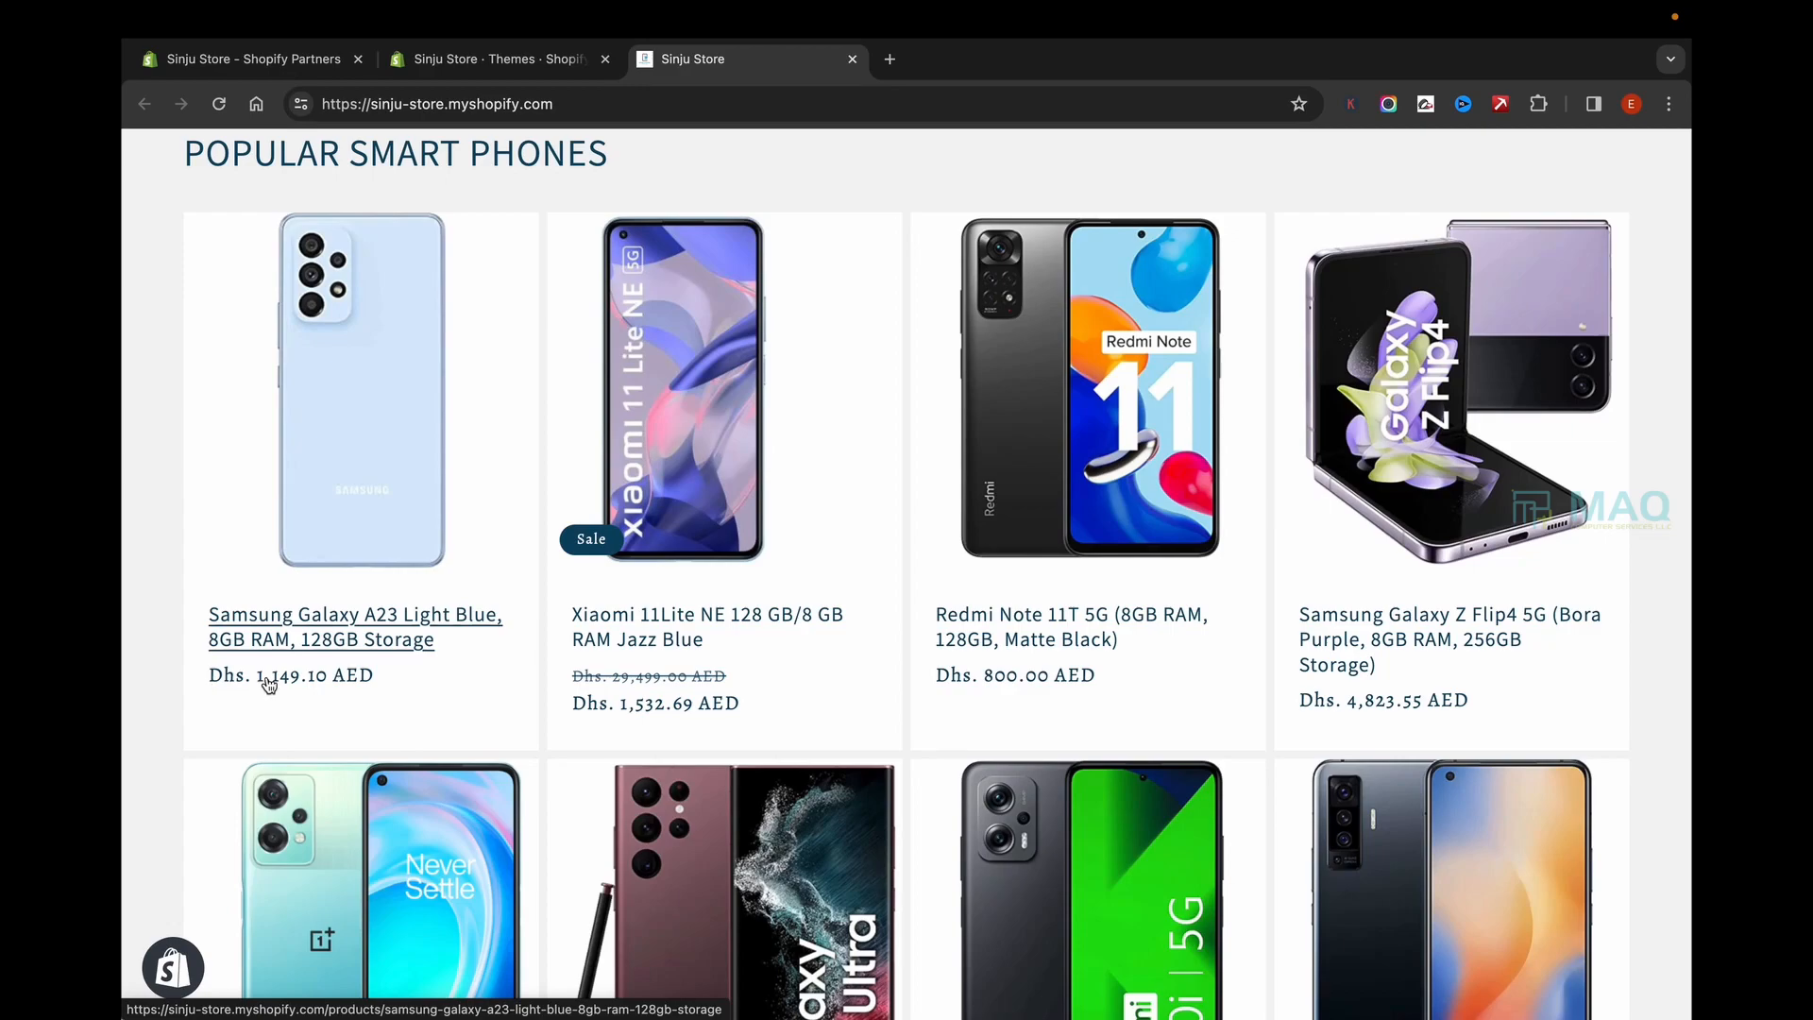
Step: Reach the Store details settings with Store currency showing UAE dirhams (AED)
{"action": "scroll", "scroll_direction": "down", "scroll_amount": 3}
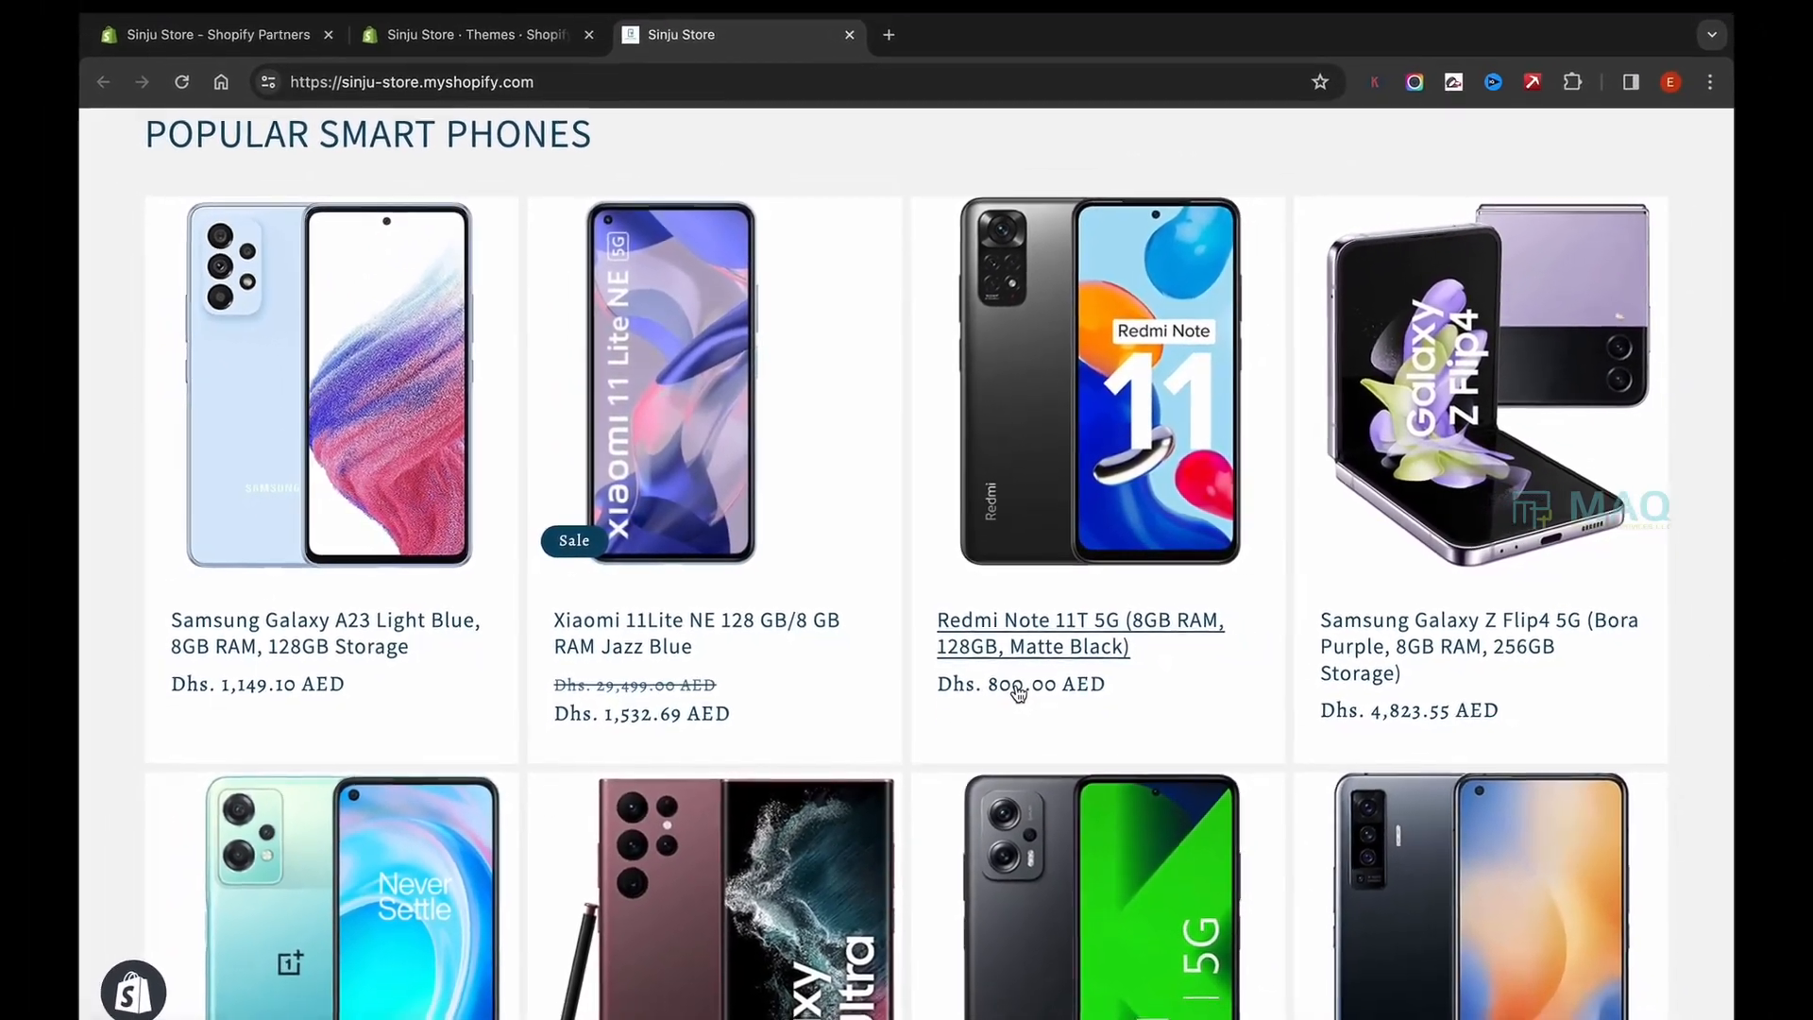
{"action": "left_click", "coordinate": [474, 33]}
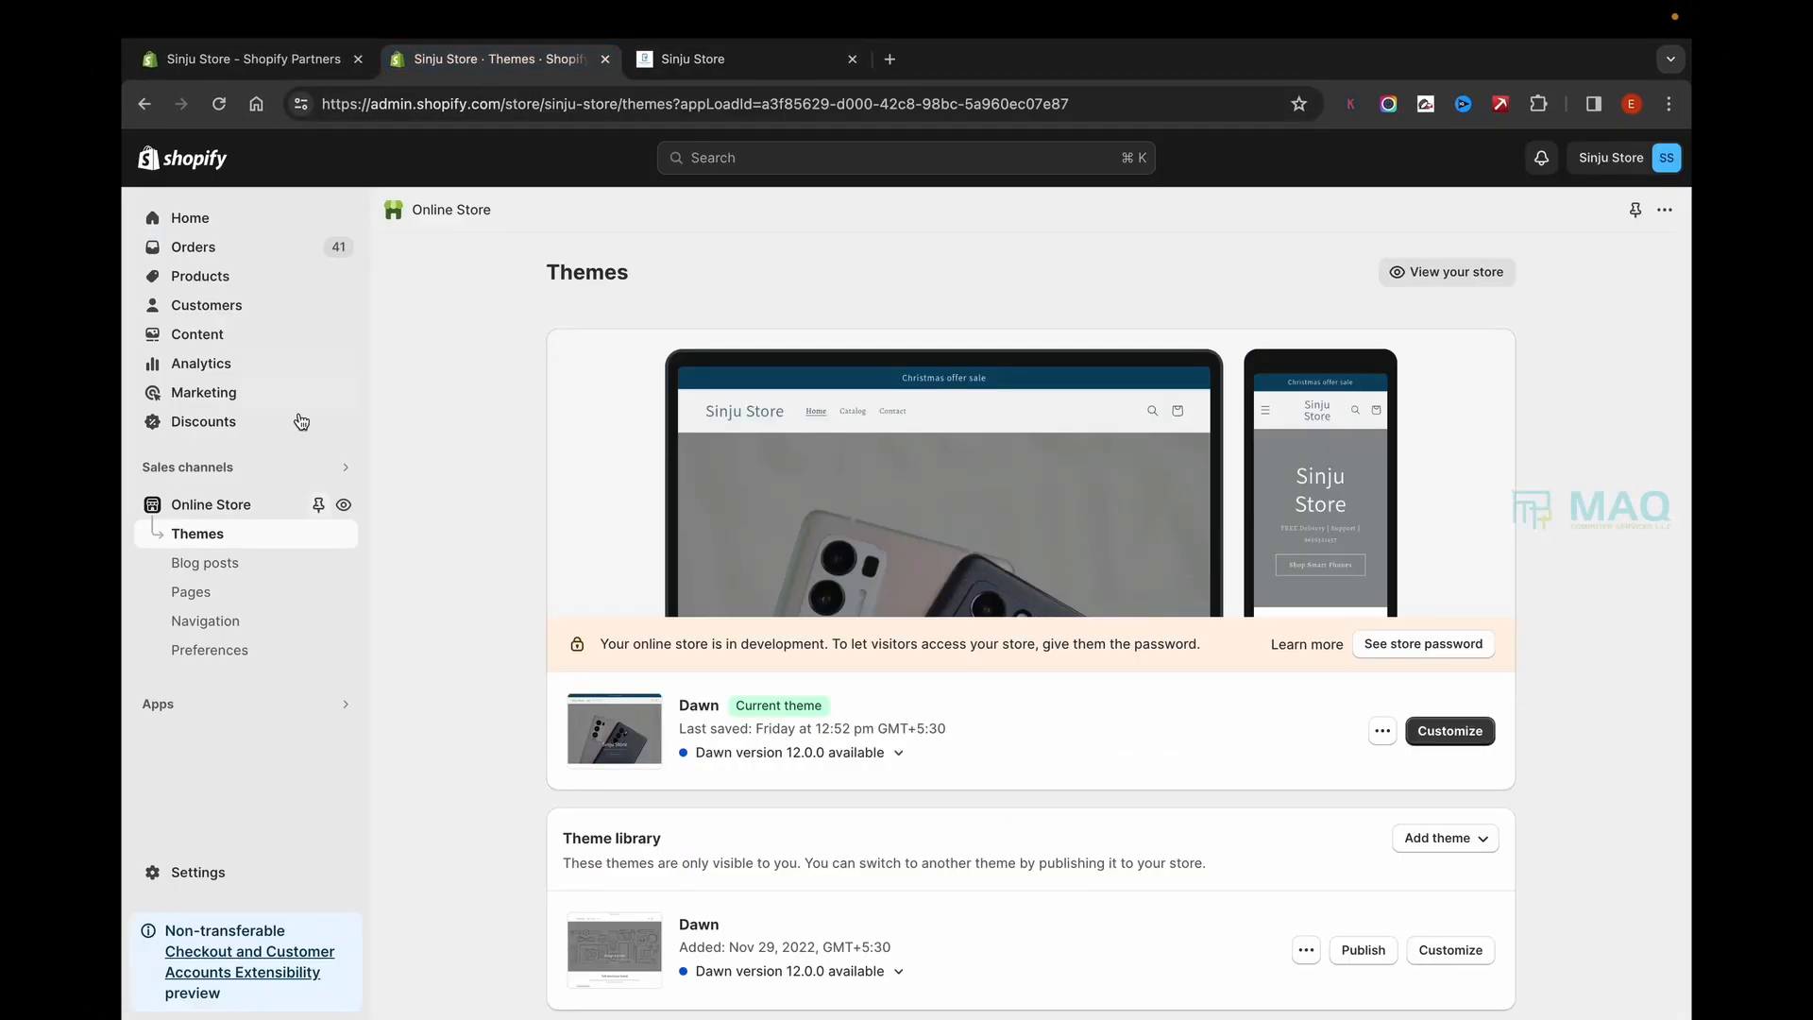
{"action": "mouse_move", "coordinate": [213, 959]}
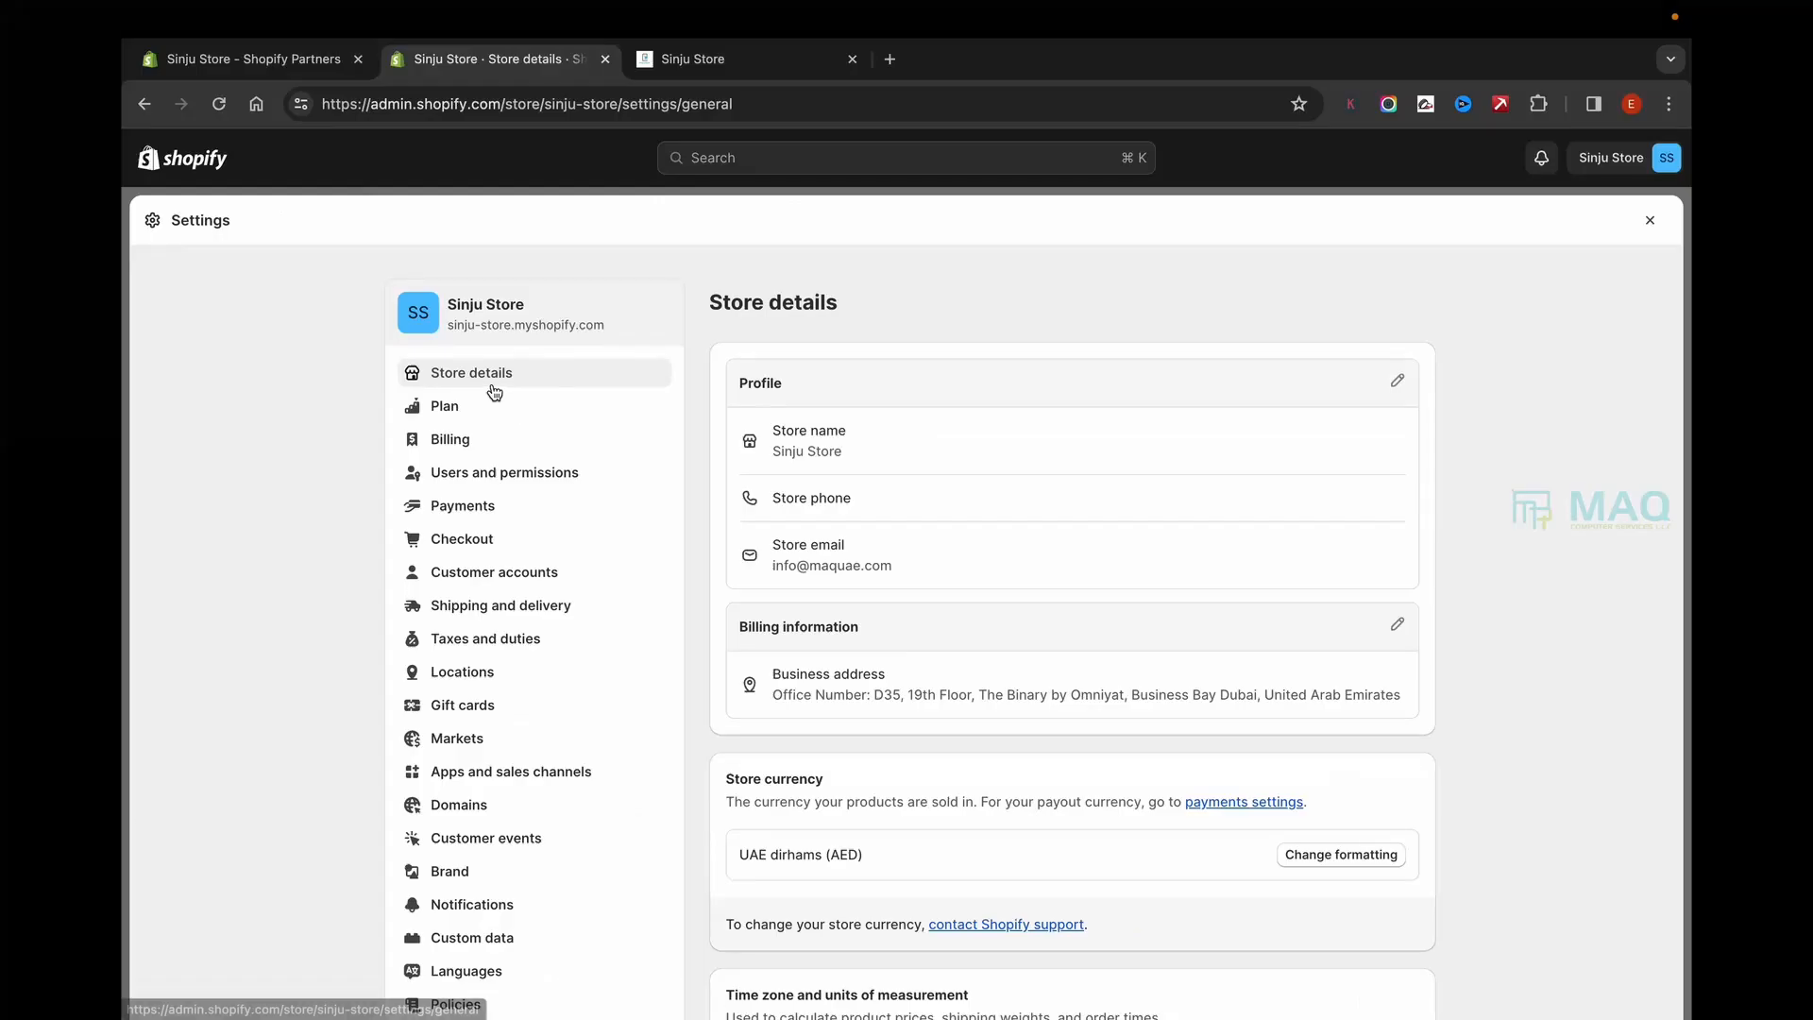
{"action": "scroll", "scroll_direction": "down", "scroll_amount": 3}
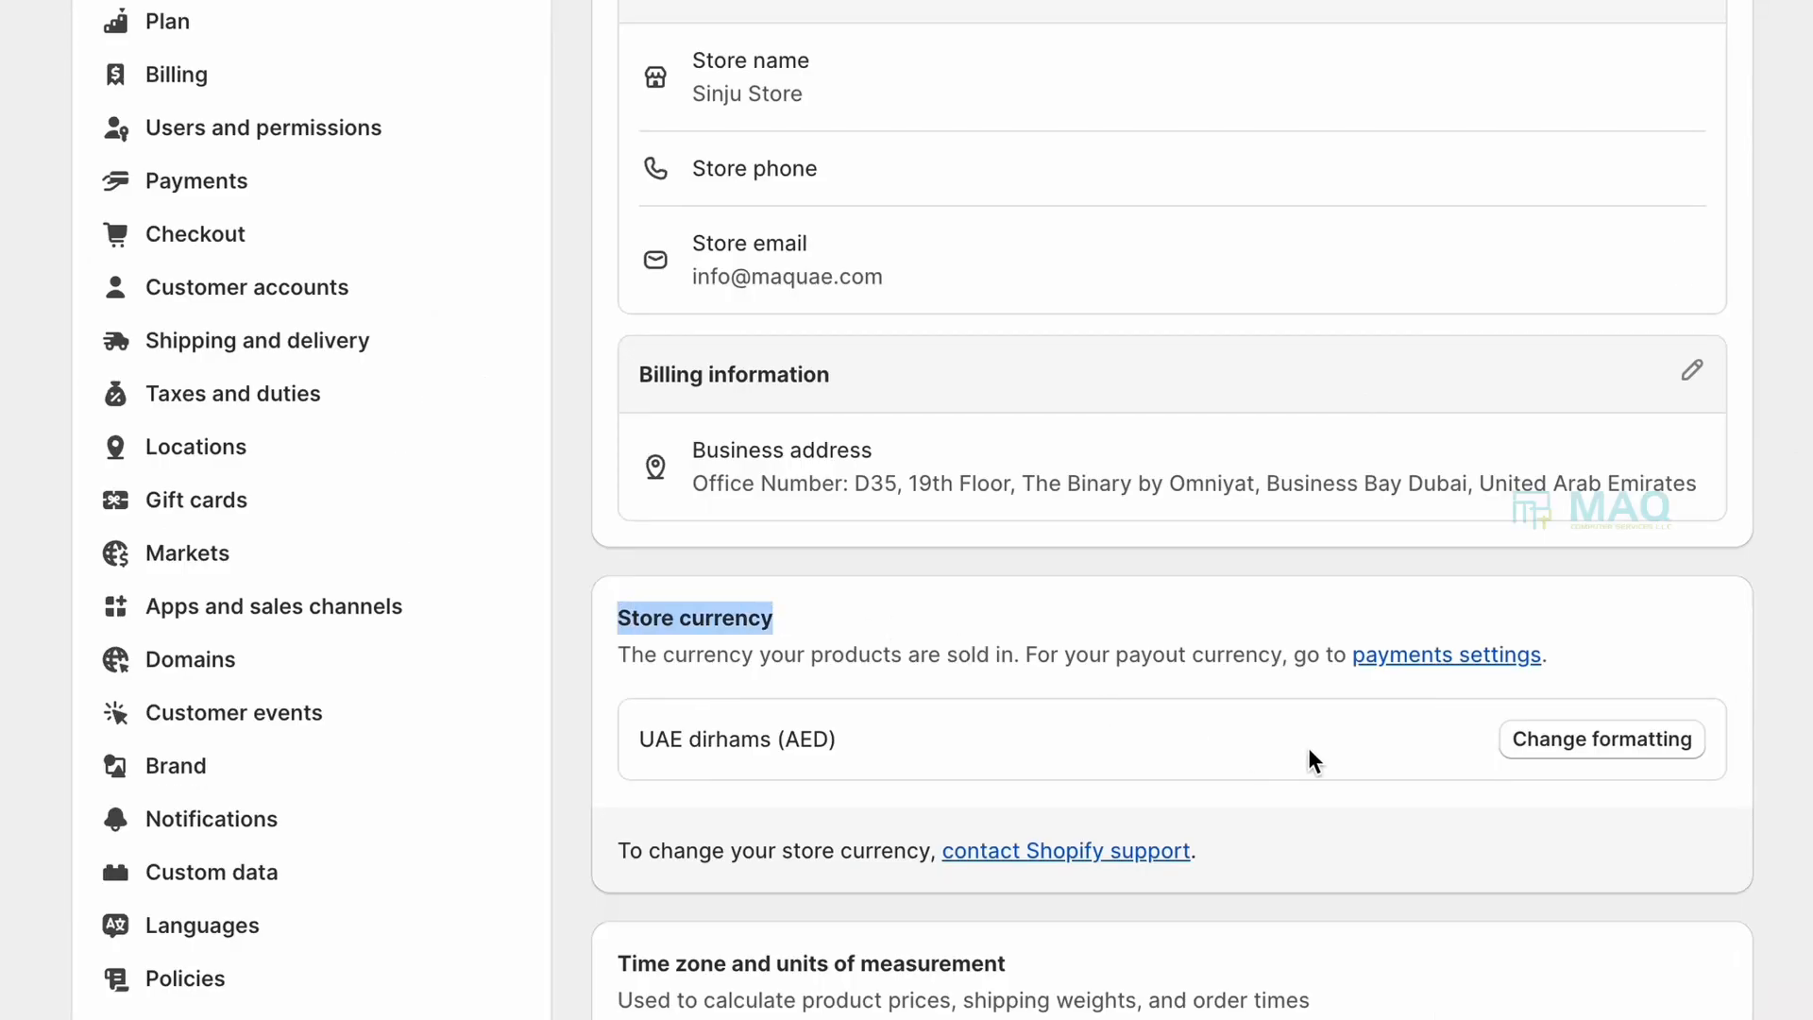
Step: Begin rewriting the HTML-with-currency format from 'Dhs. {{amount}} AED' to 'A {{amount}}'
{"action": "left_click", "coordinate": [1601, 738]}
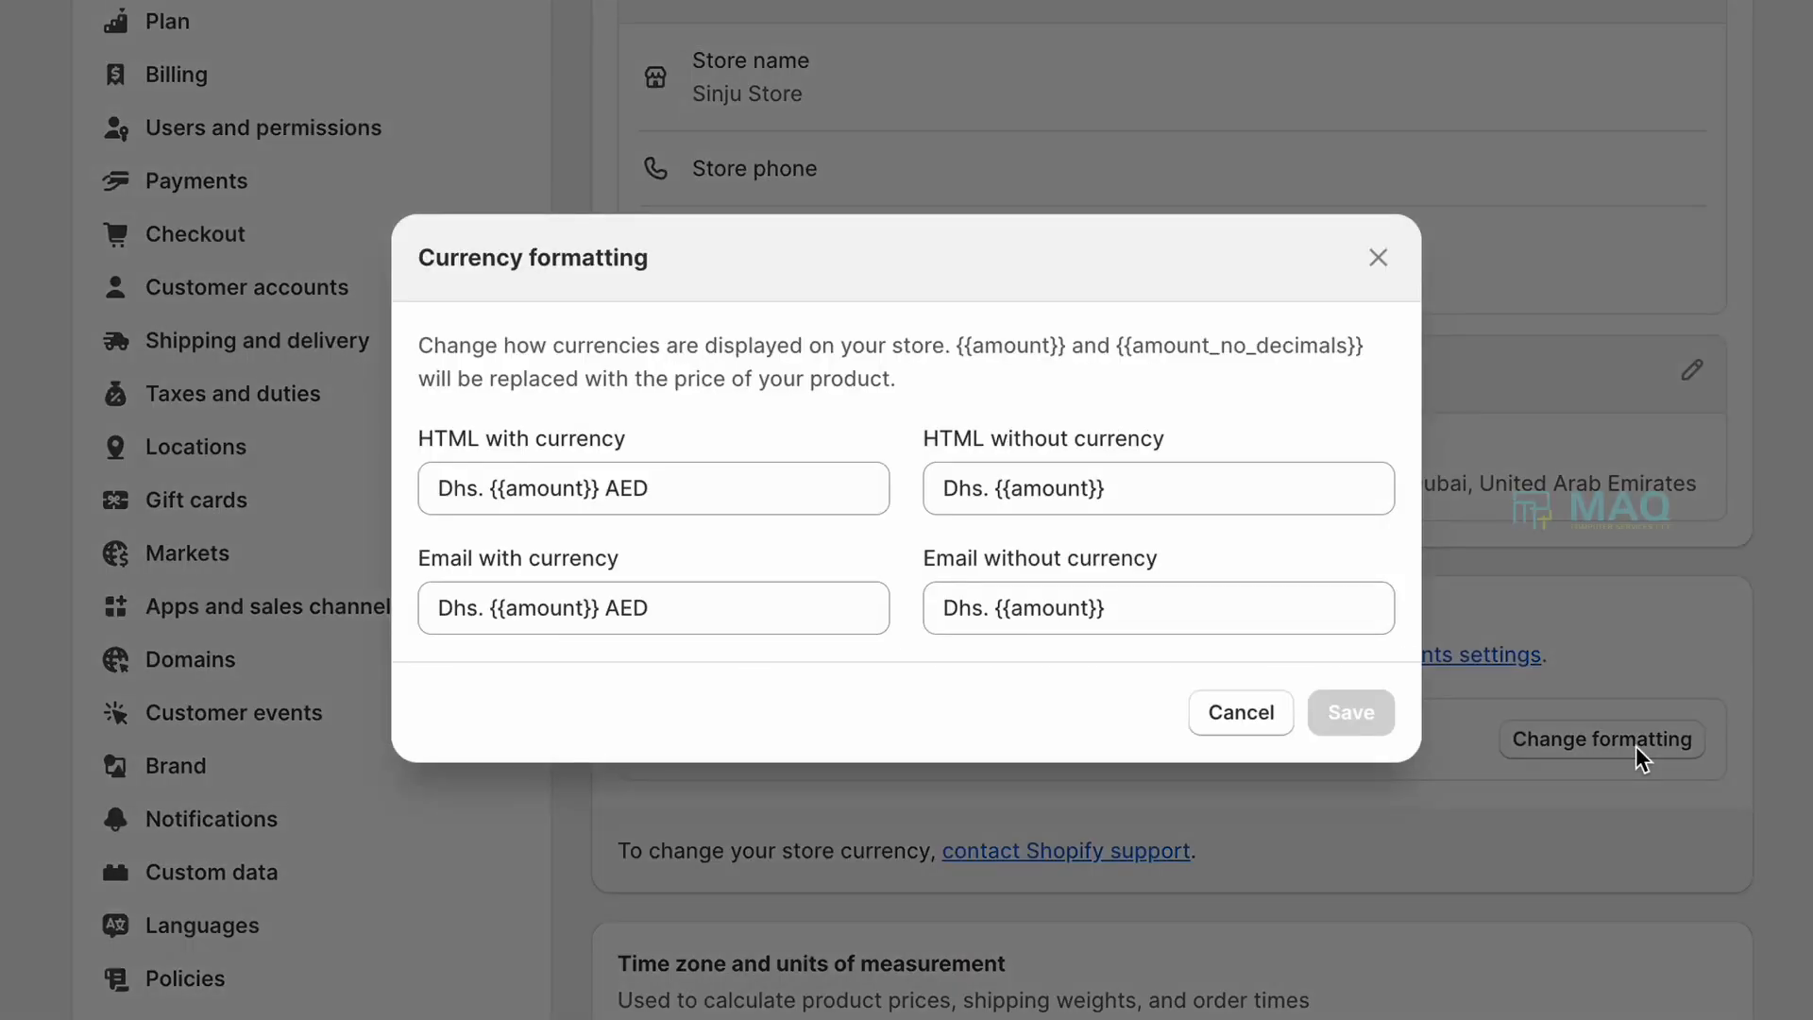
{"action": "double_click", "coordinate": [521, 436]}
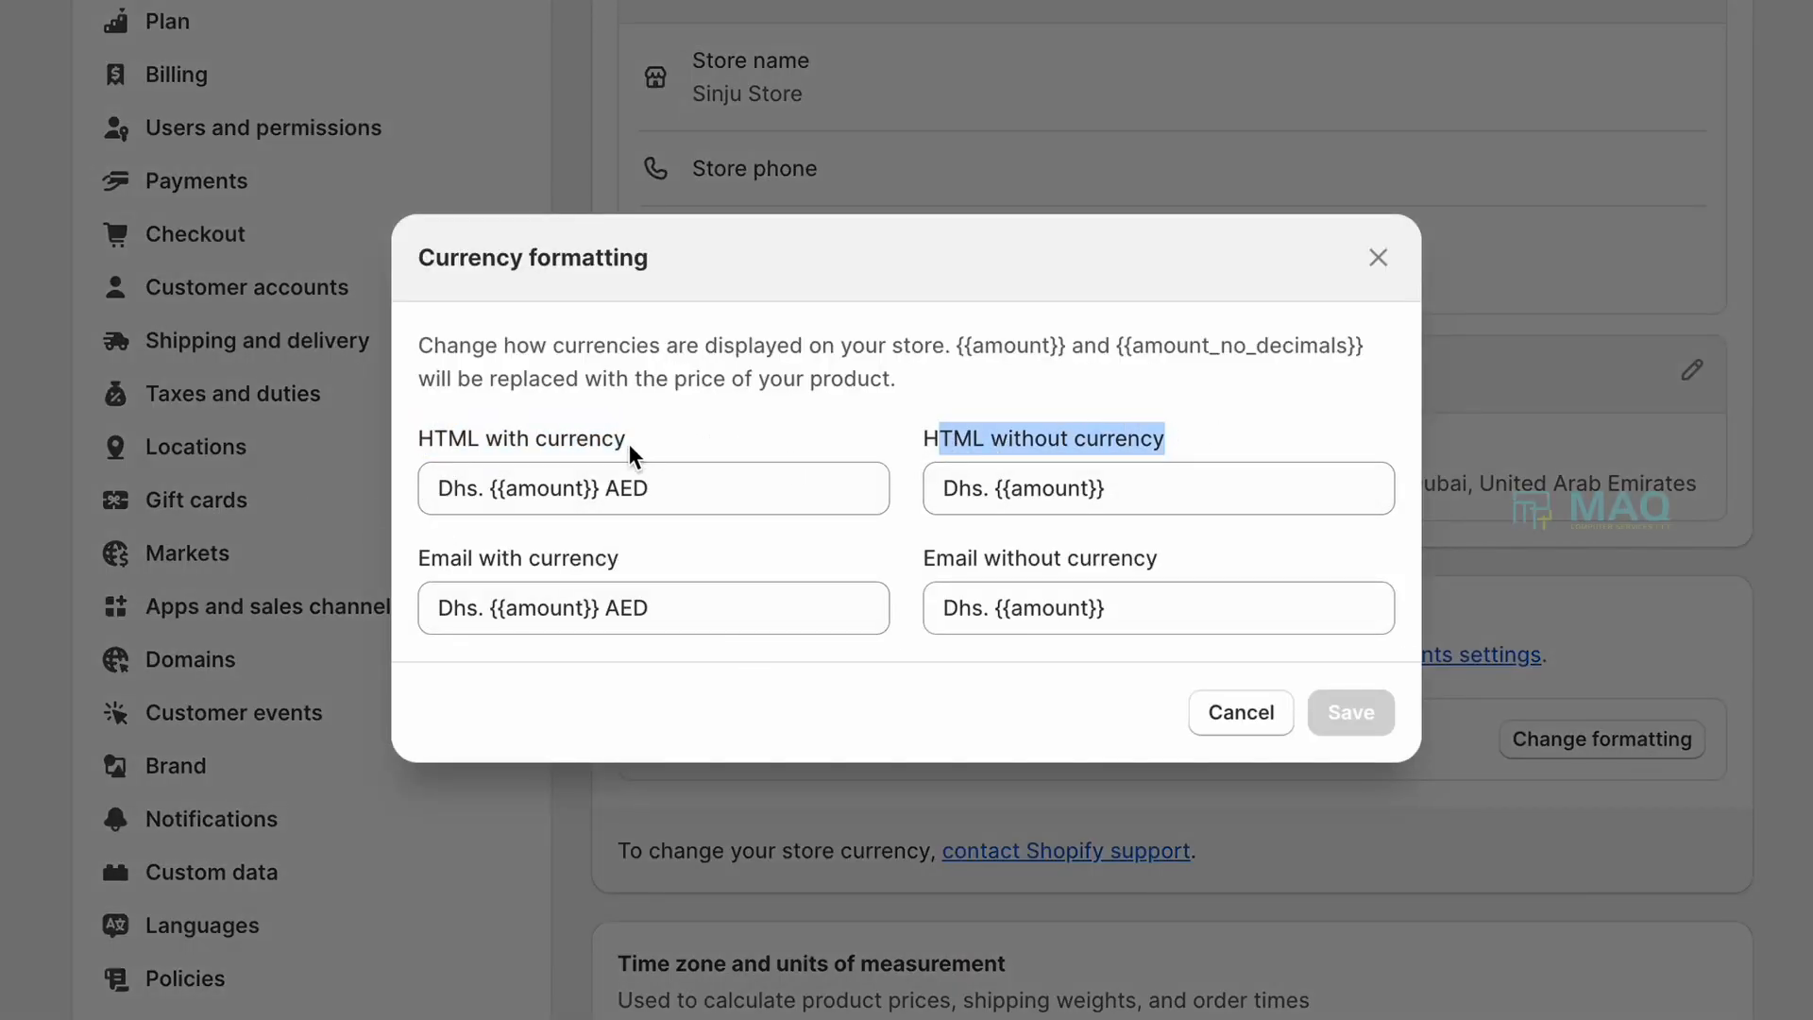
{"action": "left_click", "coordinate": [651, 487]}
{"action": "type", "text": "A"}
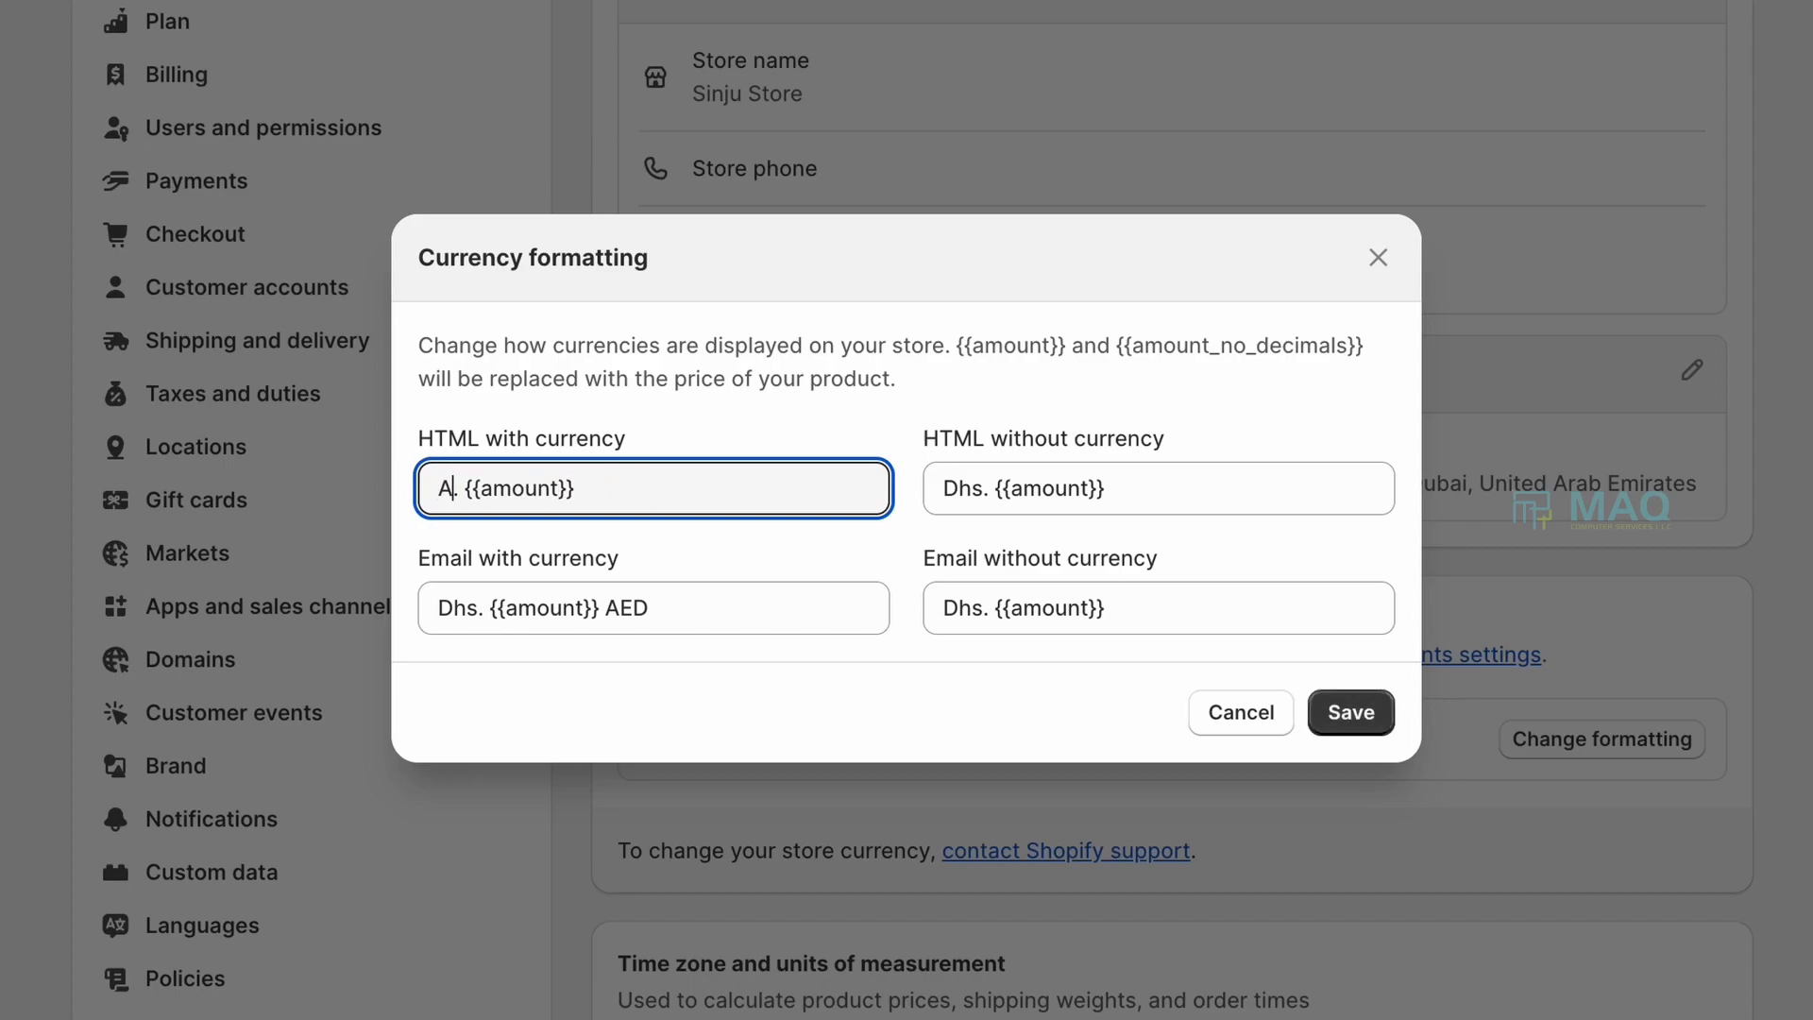
Step: Set all four currency formats to 'AED {{amount}}' and save, giving prices like AED 1,149.10
{"action": "type", "text": "ED"}
{"action": "left_click", "coordinate": [1159, 606]}
{"action": "type", "text": "AE"}
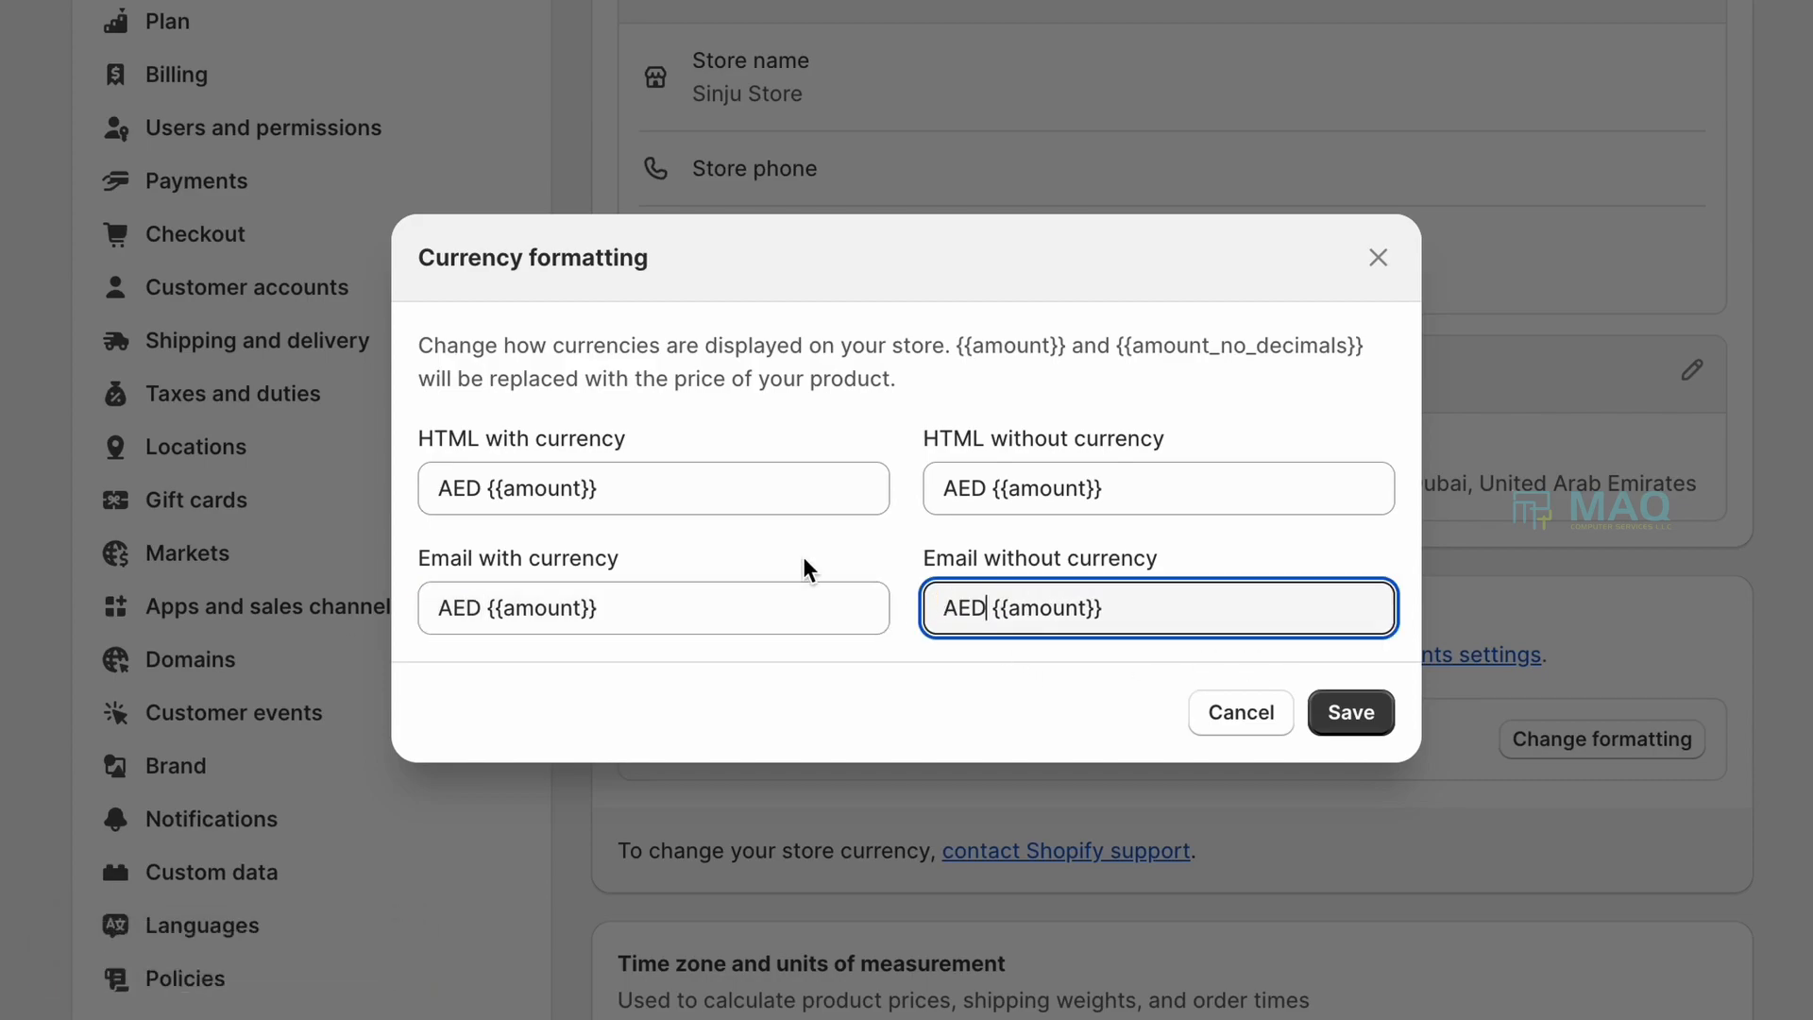
{"action": "double_click", "coordinate": [554, 487]}
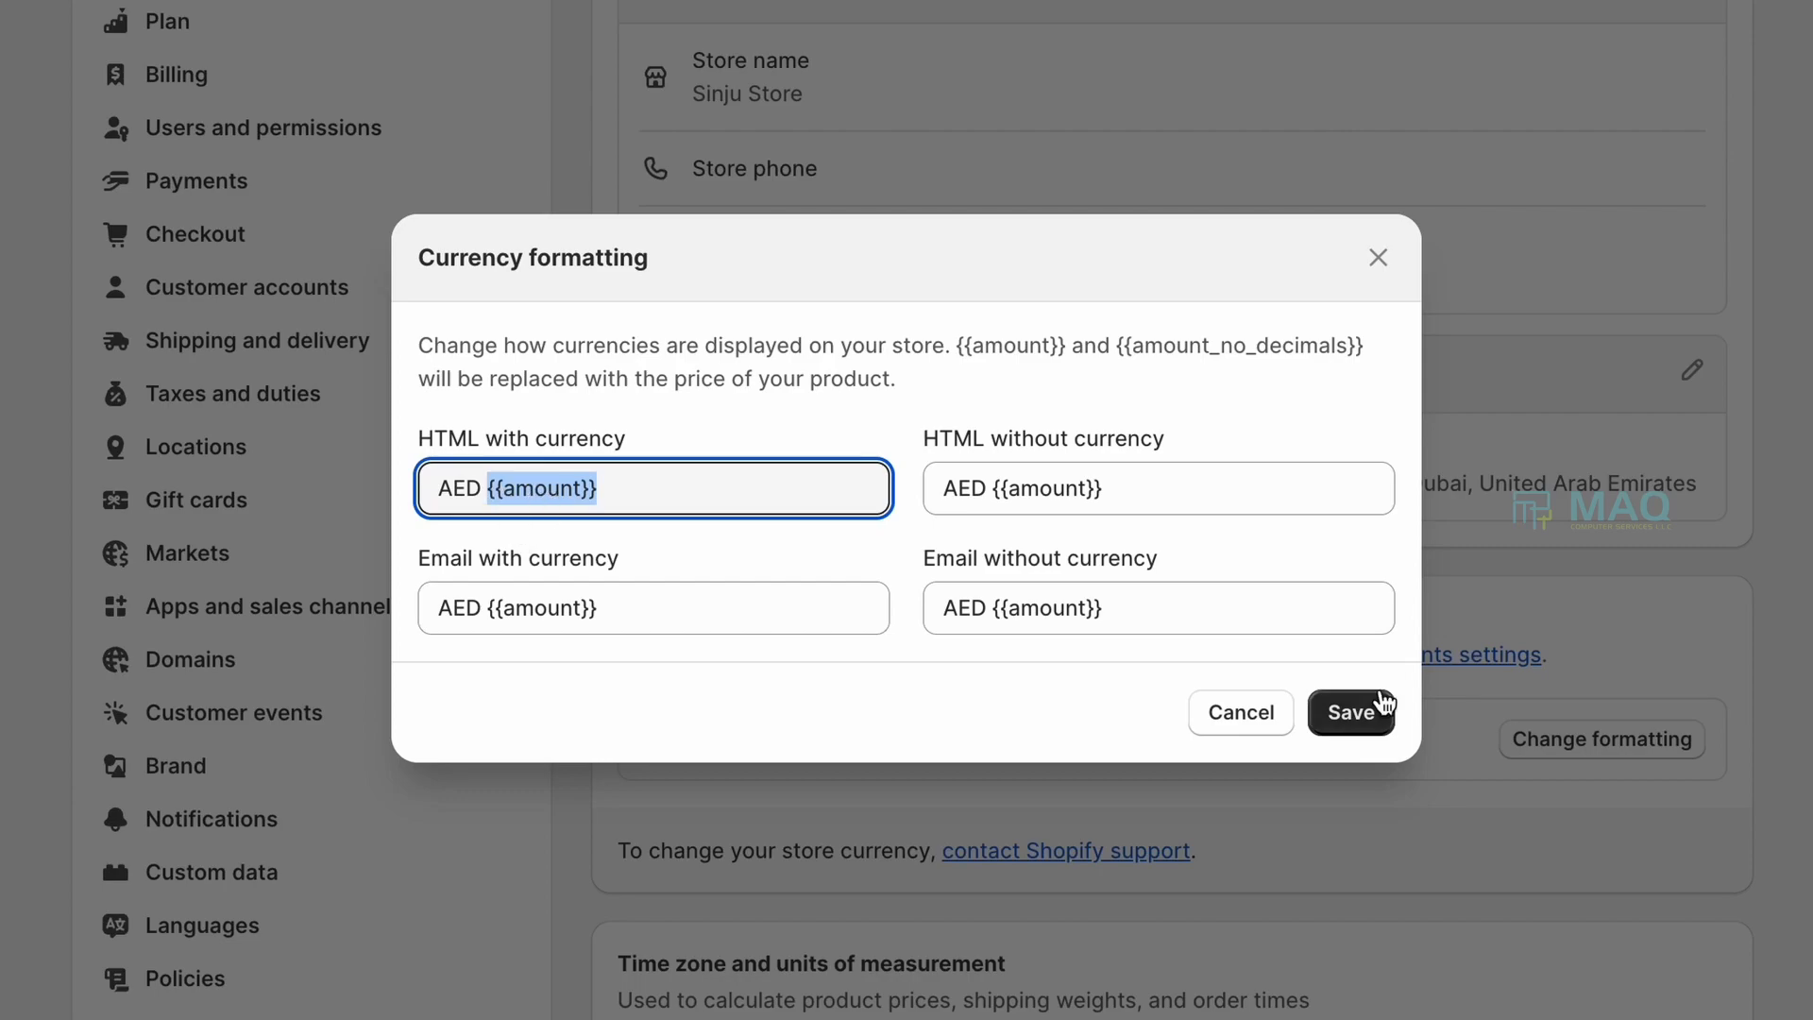
{"action": "left_click", "coordinate": [1351, 711]}
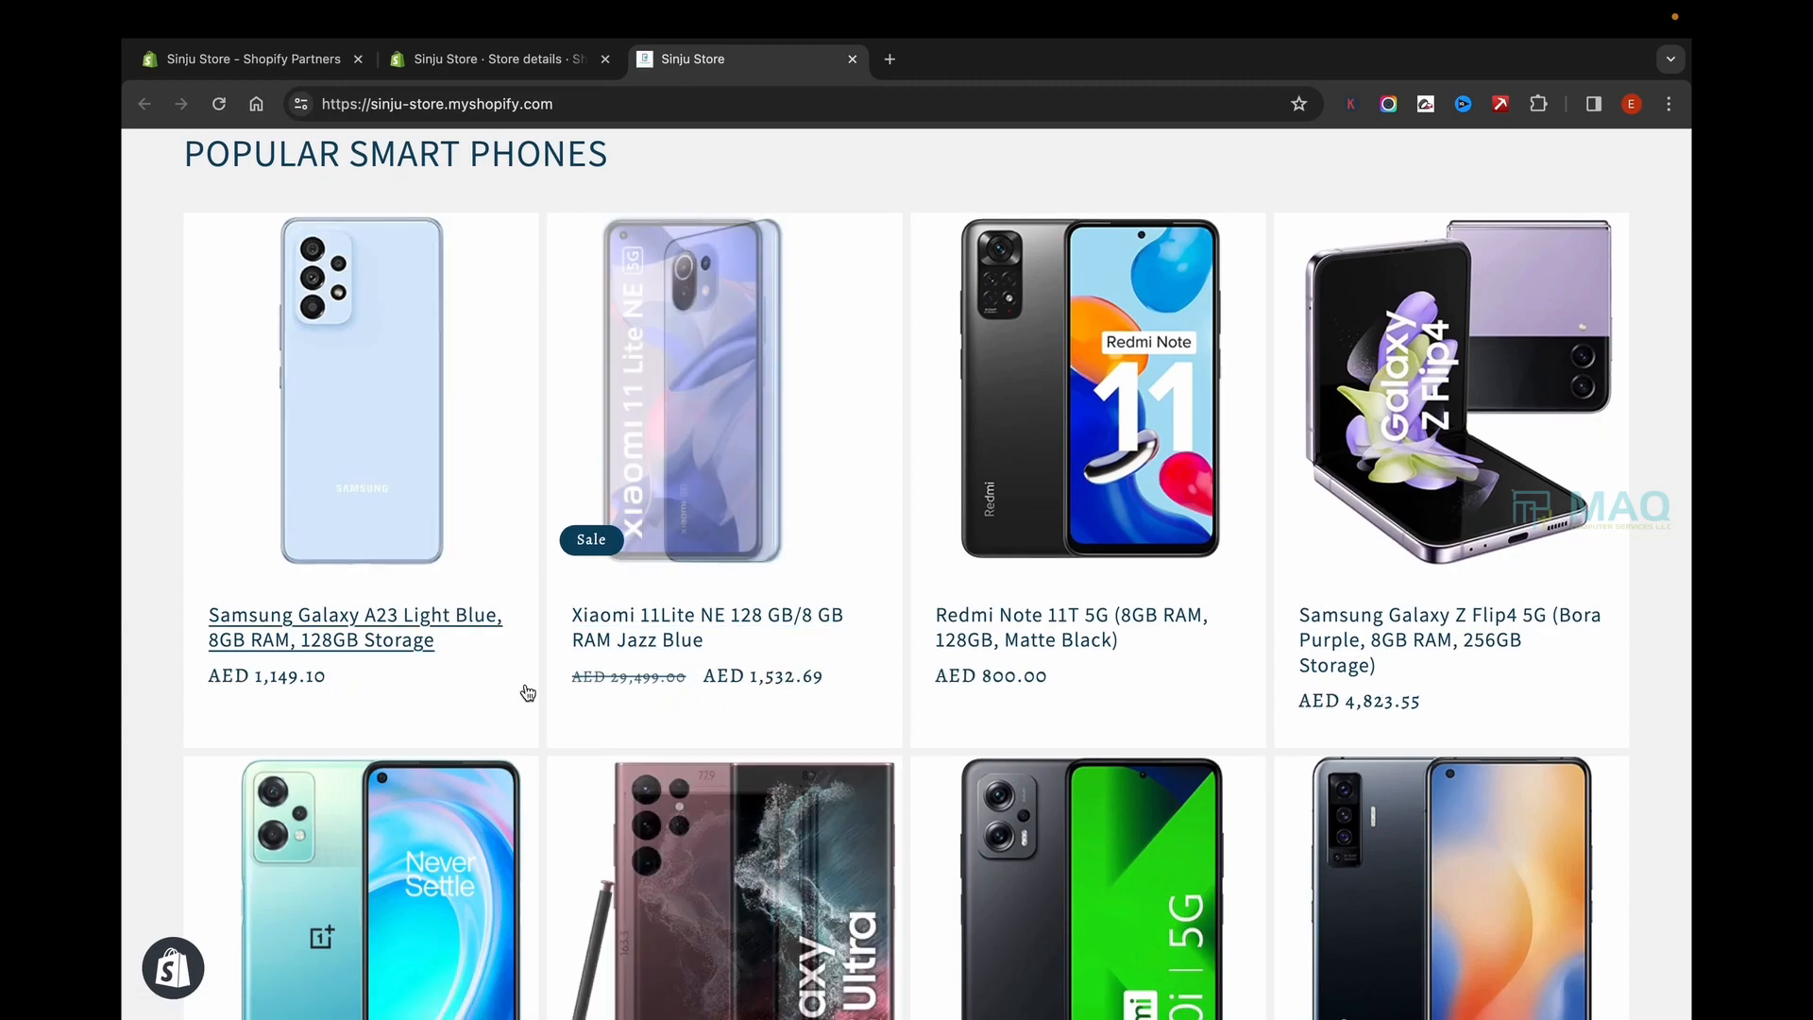
Step: Scroll the storefront to confirm prices like AED 800.00 and AED 4,823.55
{"action": "scroll", "scroll_direction": "down", "scroll_amount": 3}
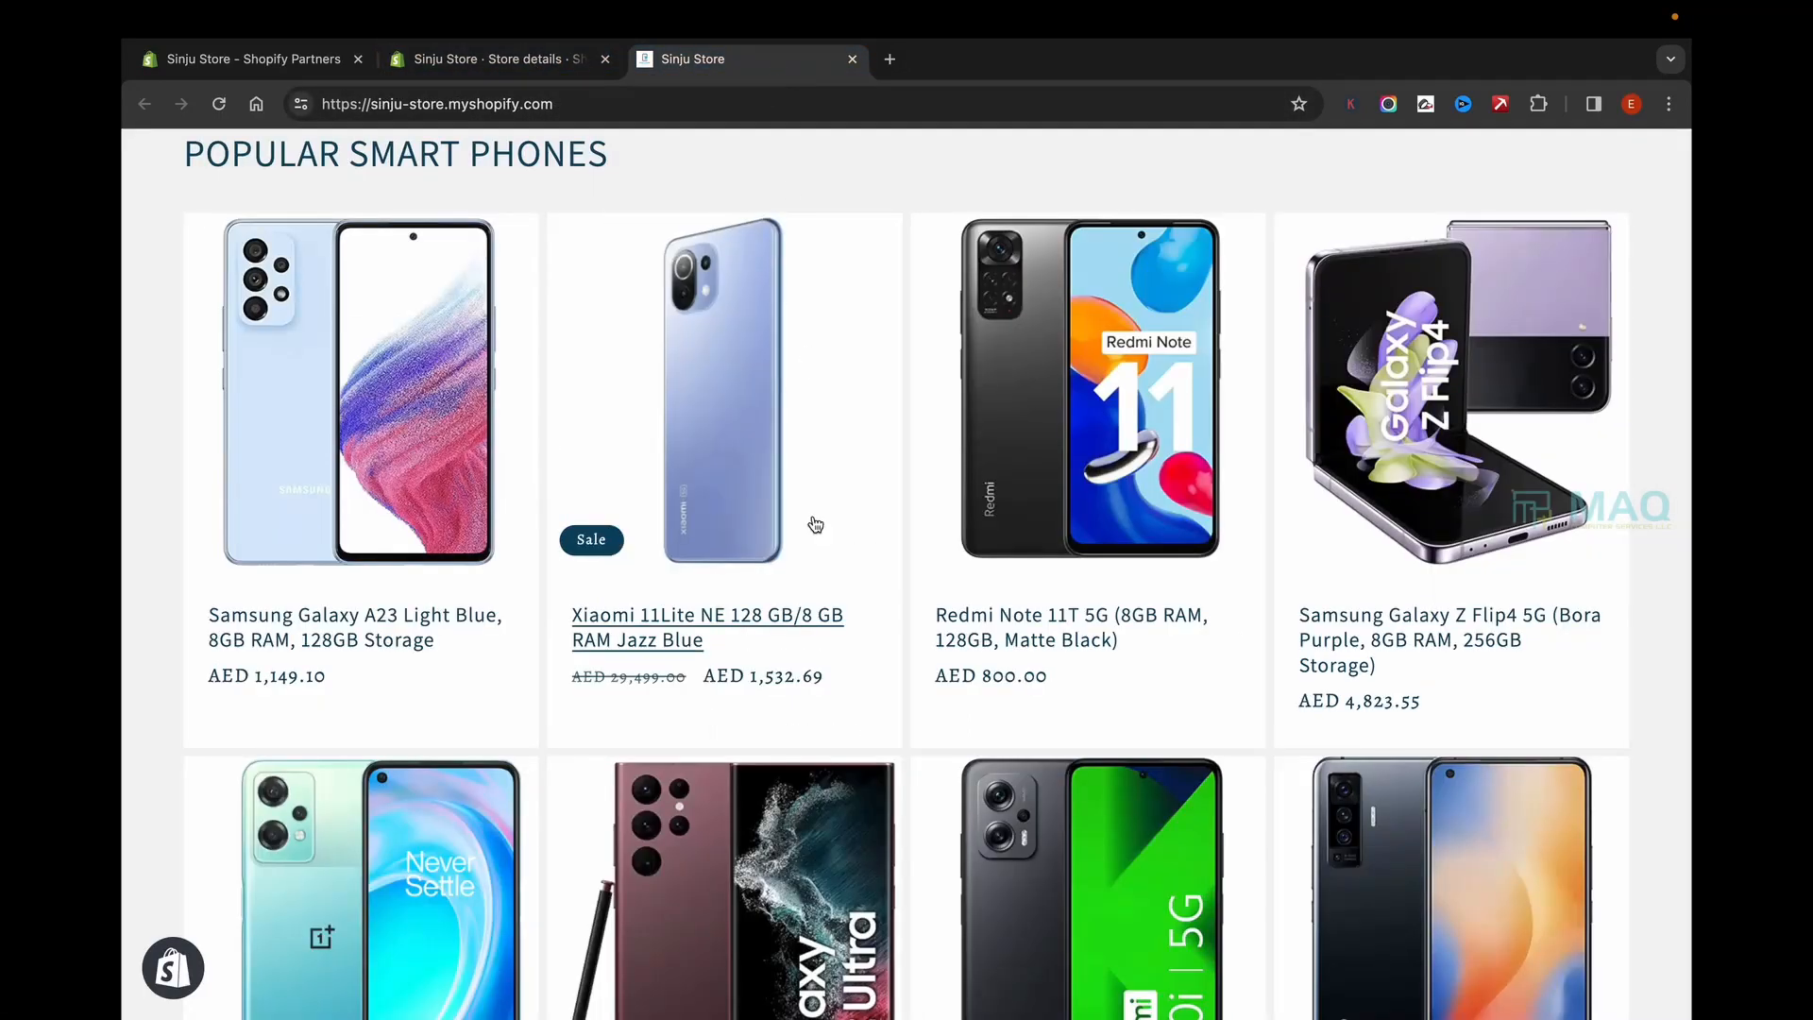
{"action": "mouse_move", "coordinate": [774, 684]}
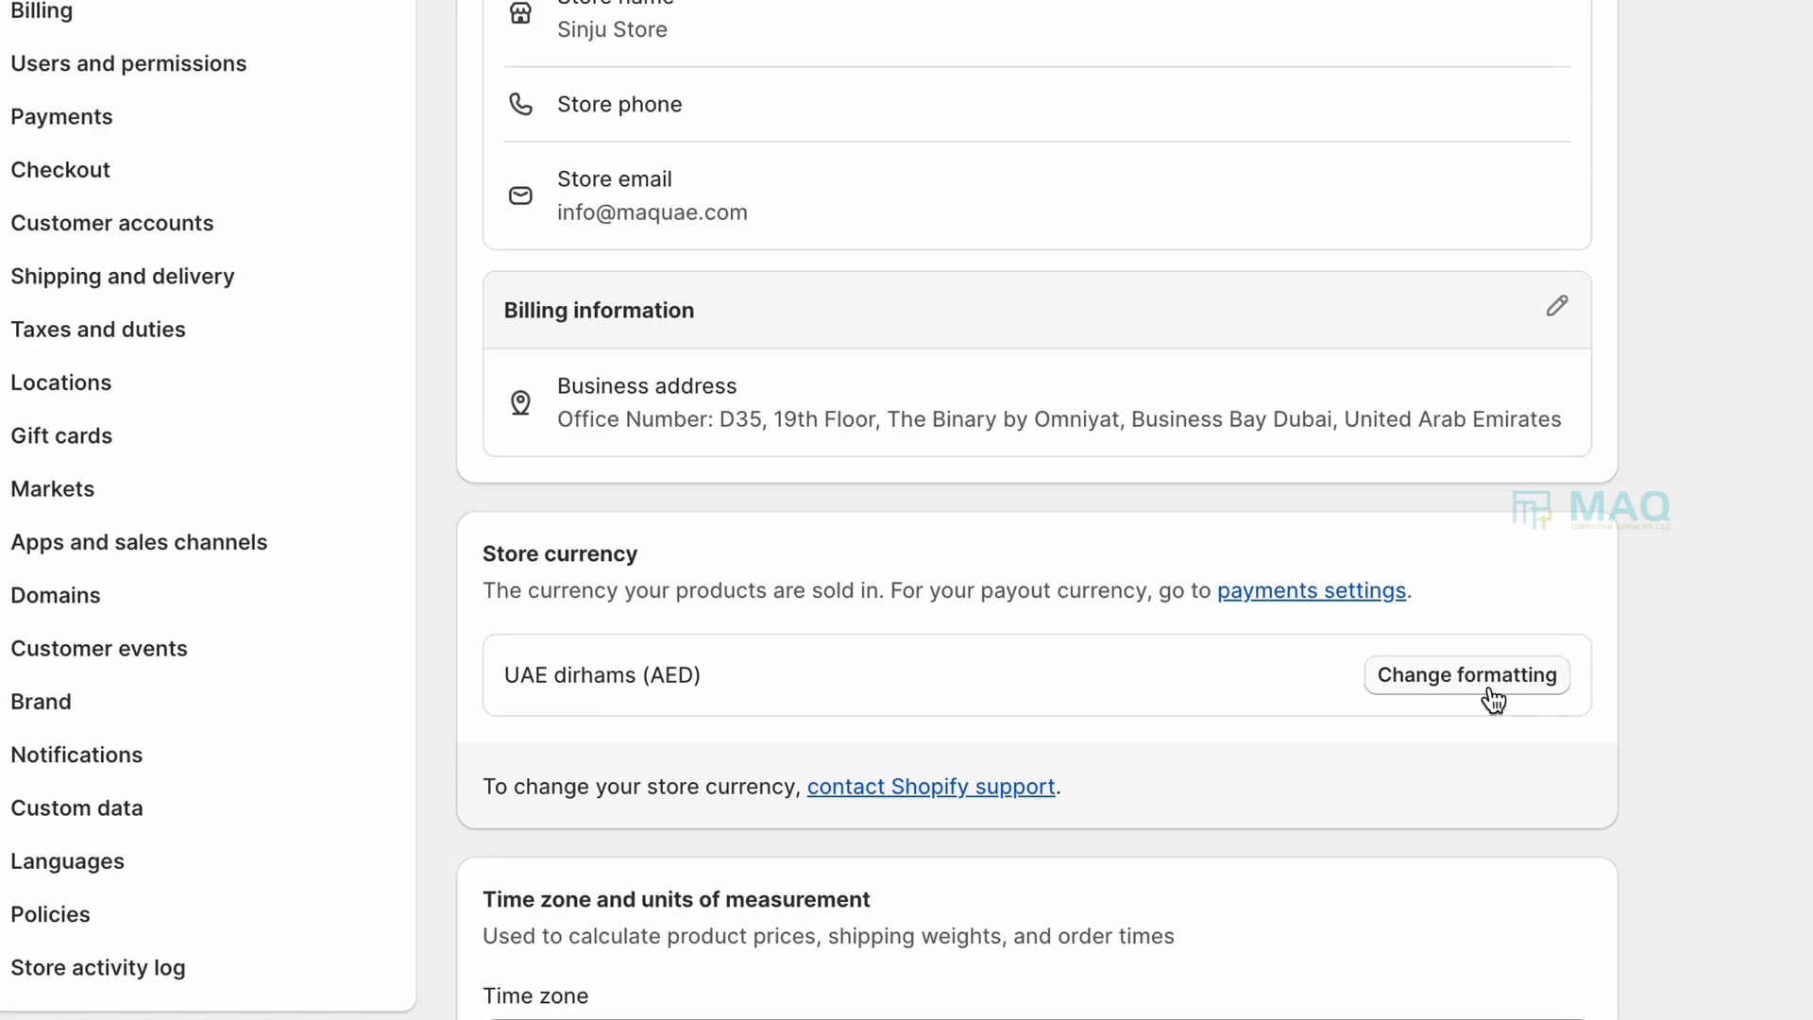
Step: Replace {{amount}} with {{amount_no_decimals}} in all four formats and save, giving prices like AED 6,700
{"action": "left_click", "coordinate": [1466, 674]}
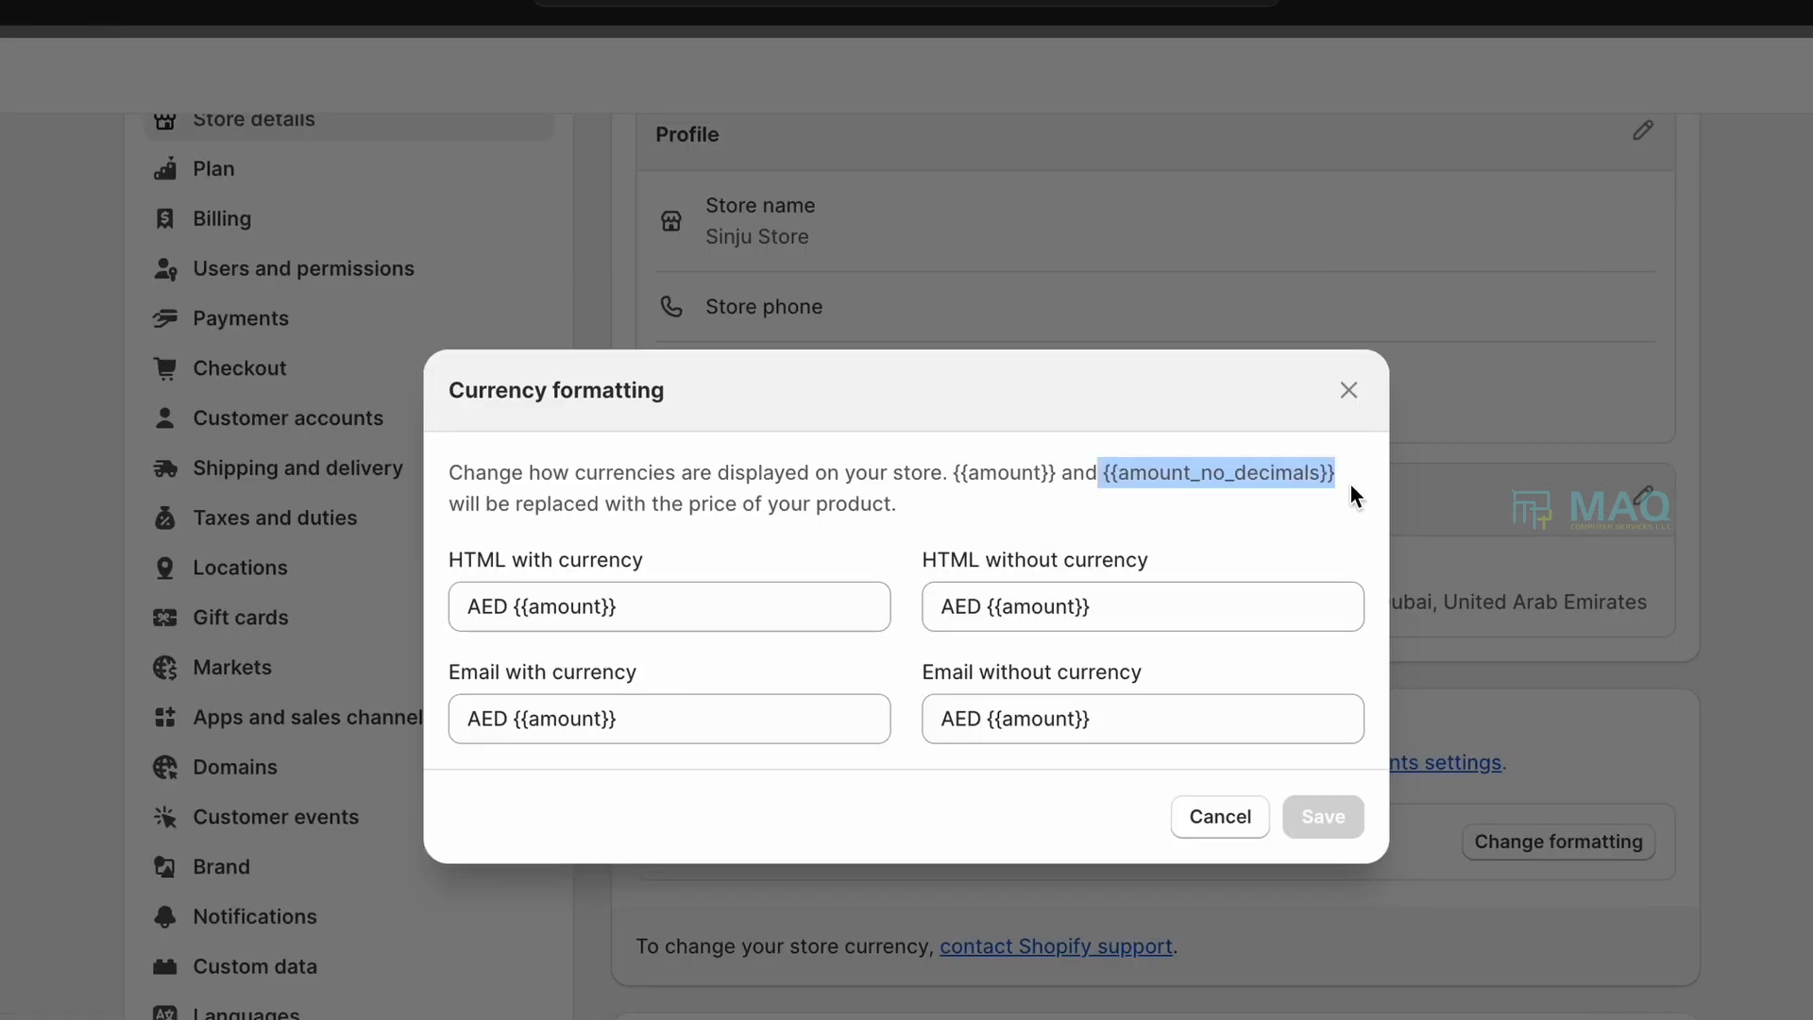
{"action": "type", "text": "{{amount_no_decimals}}"}
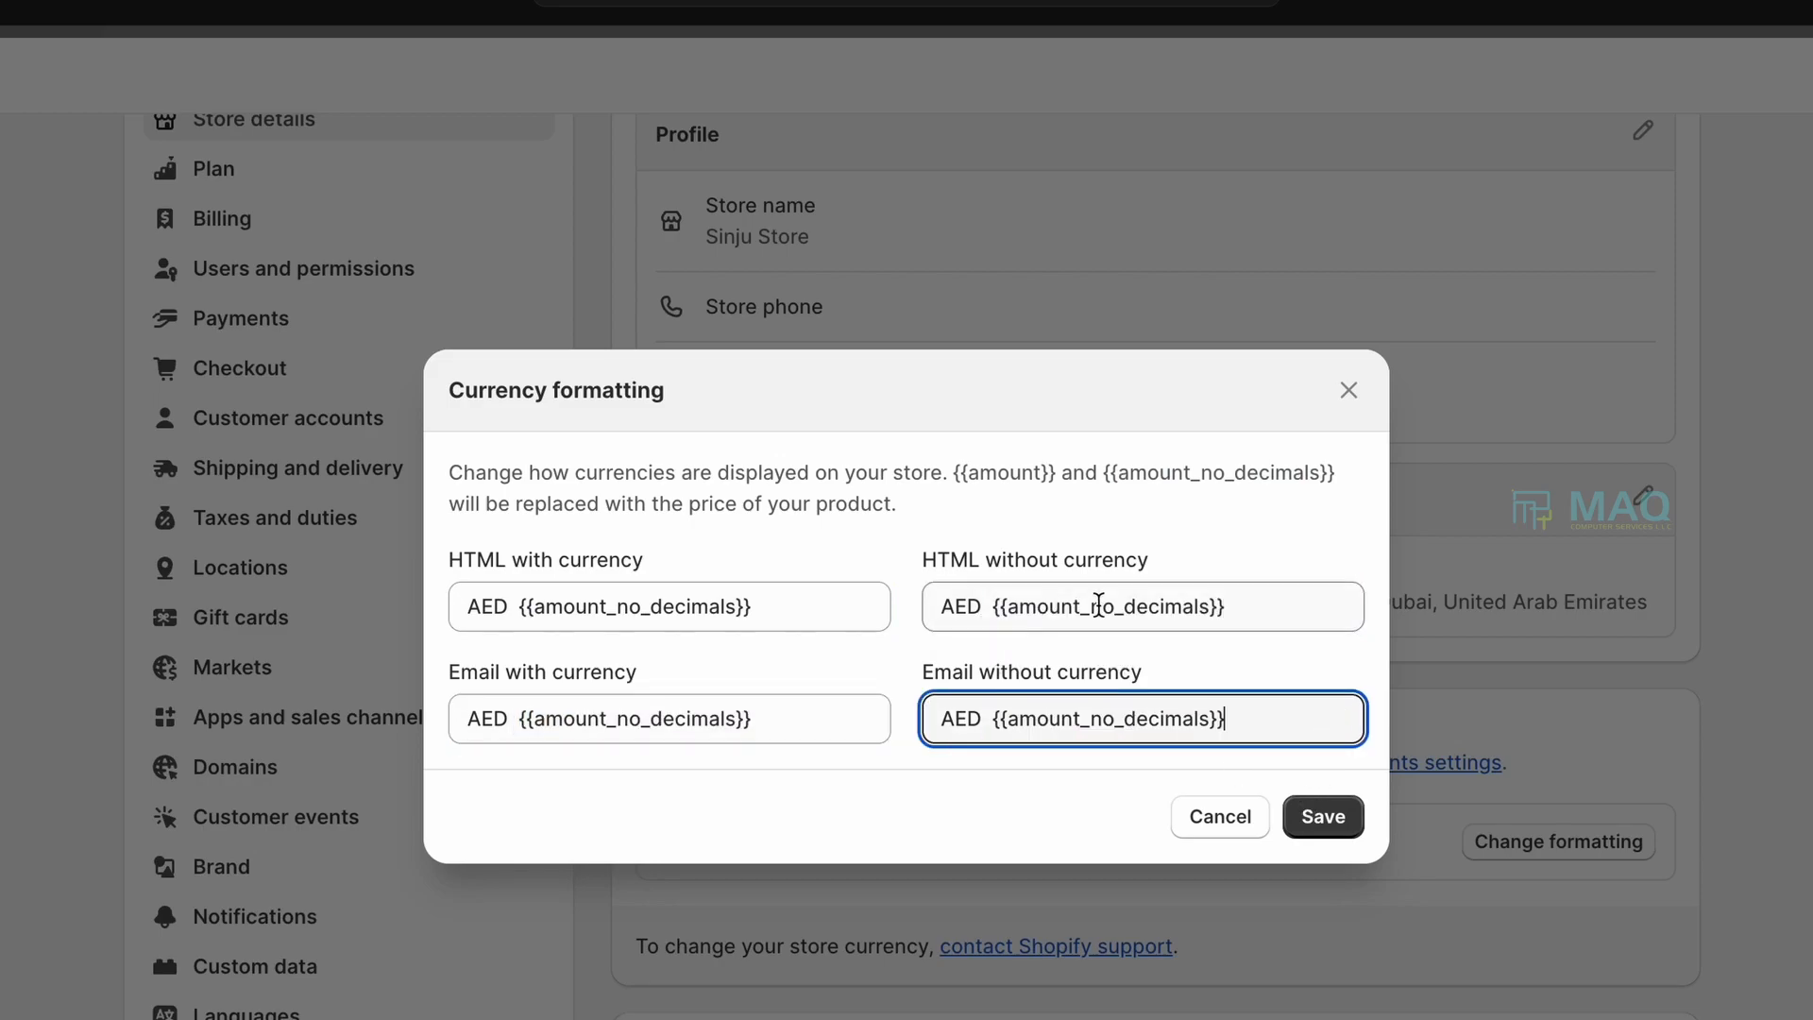
{"action": "left_click", "coordinate": [1322, 816]}
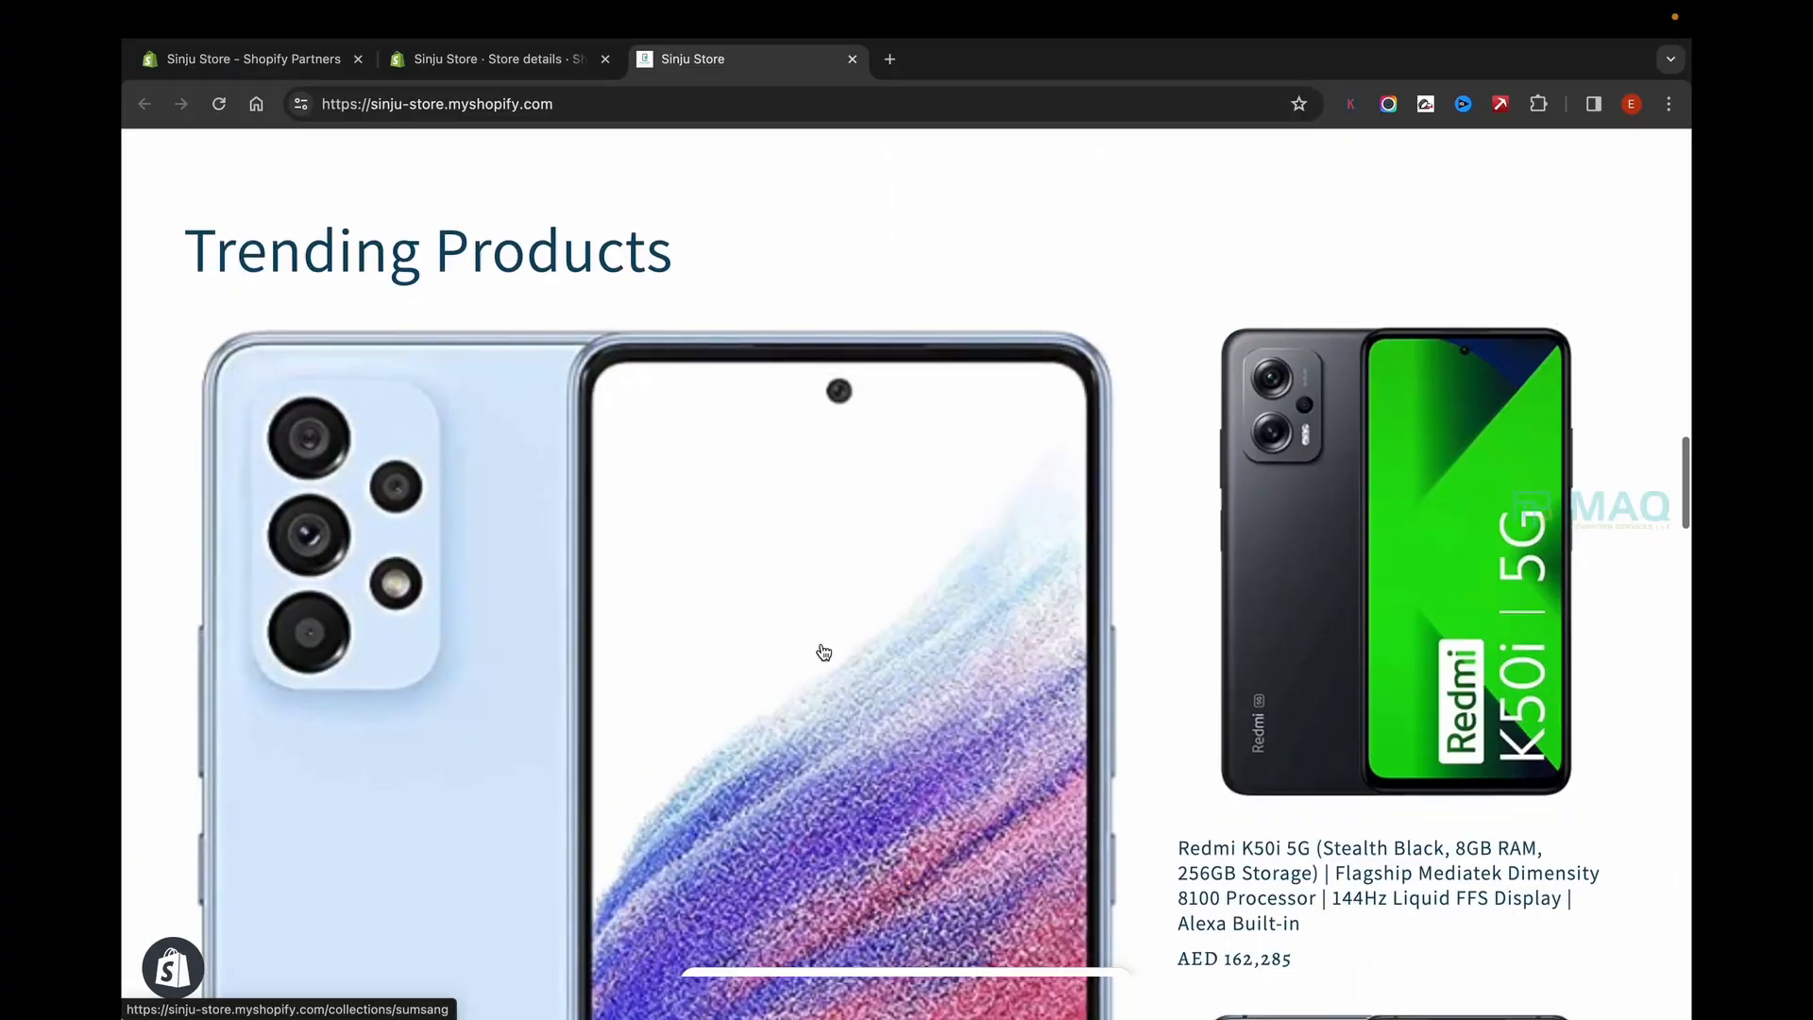
{"action": "scroll", "scroll_direction": "down", "scroll_amount": 3}
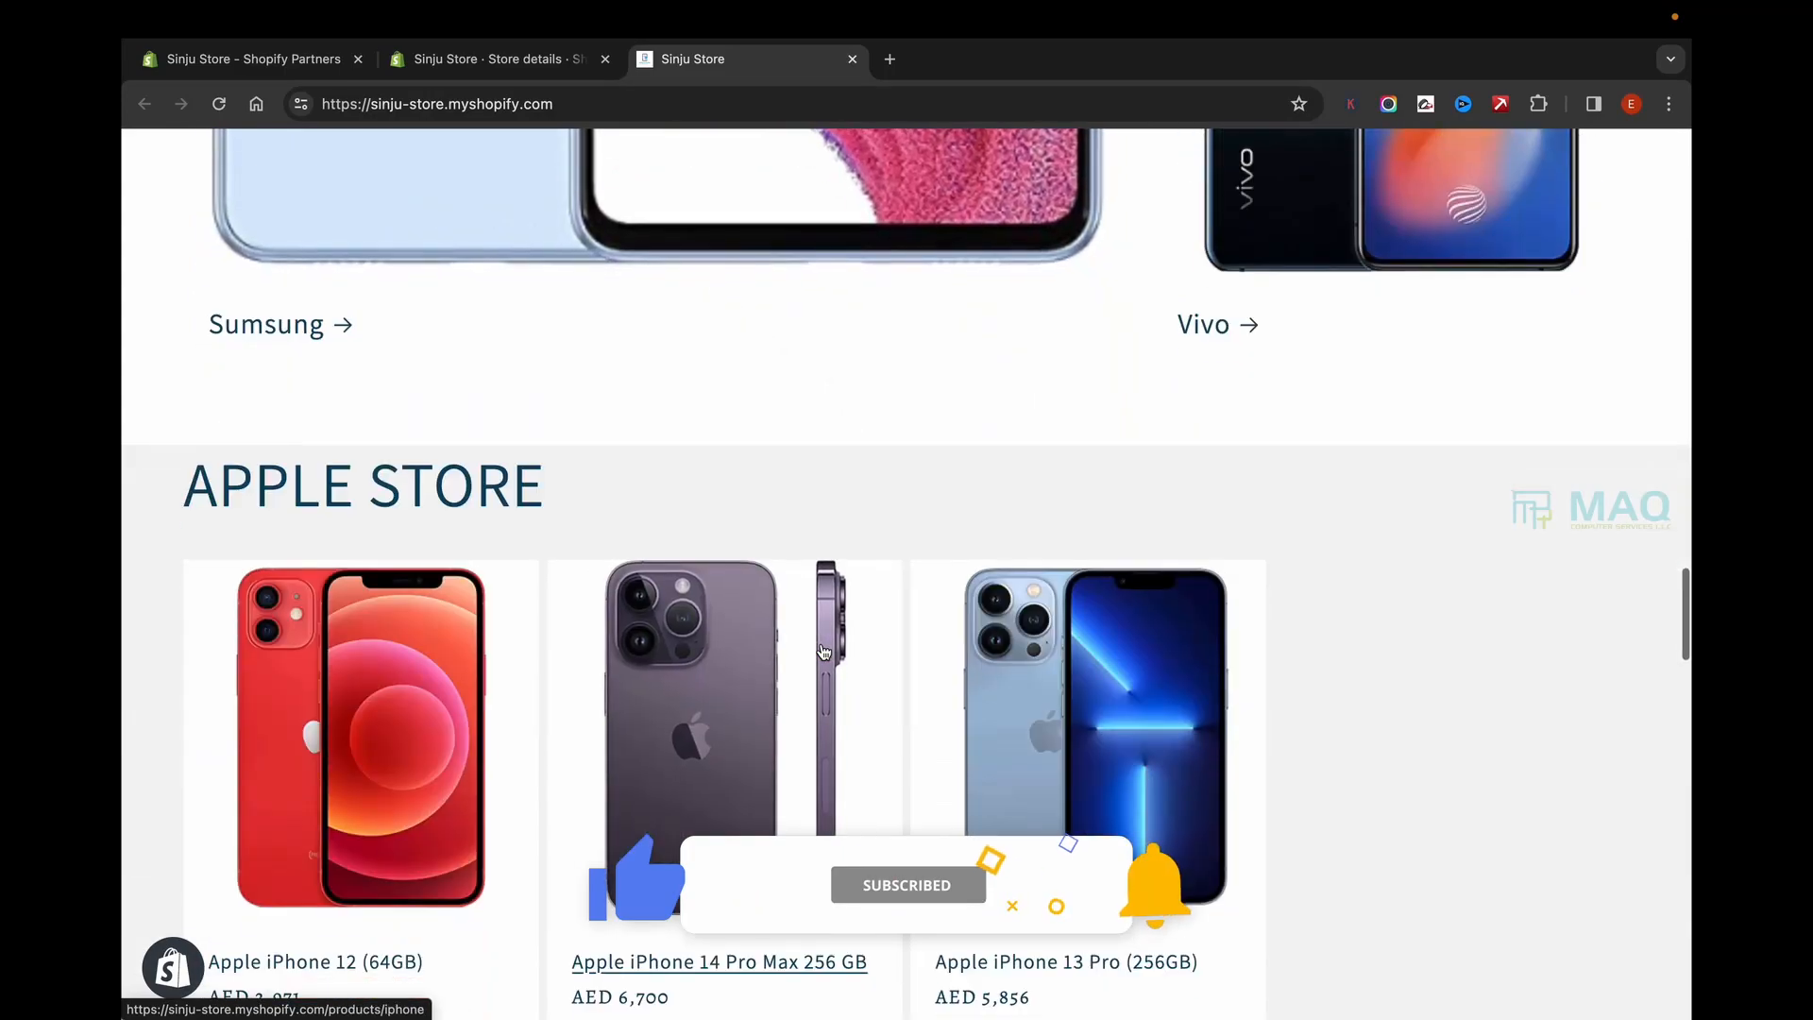